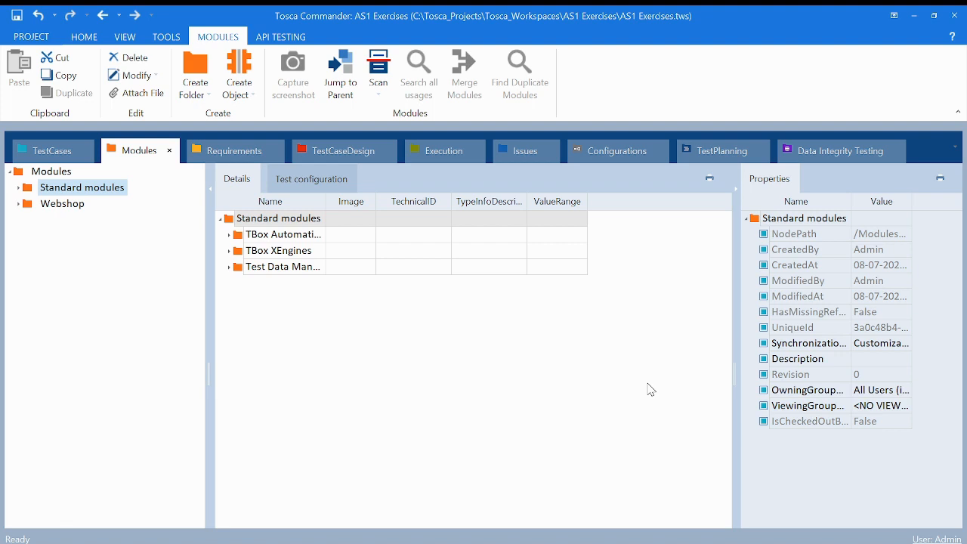
pyautogui.moveTo(603, 301)
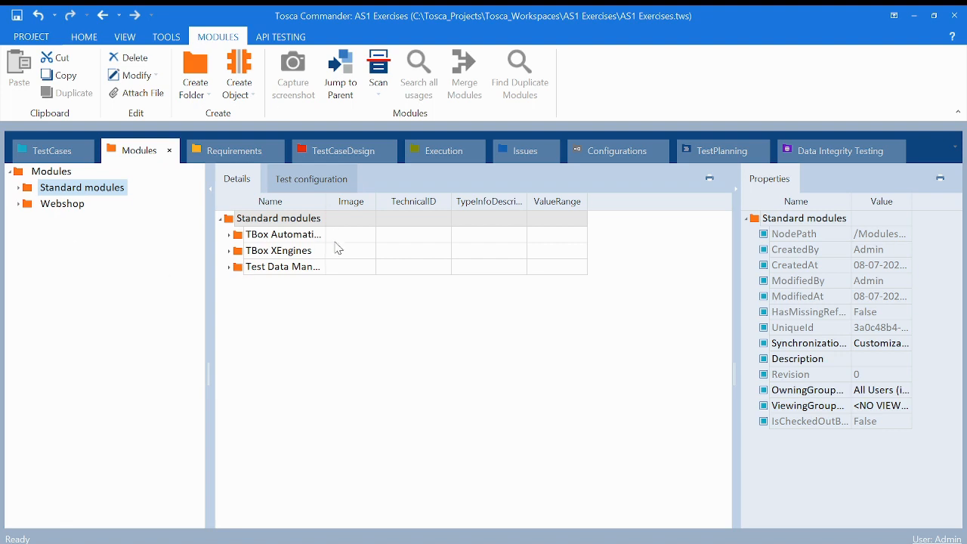
pyautogui.moveTo(612, 381)
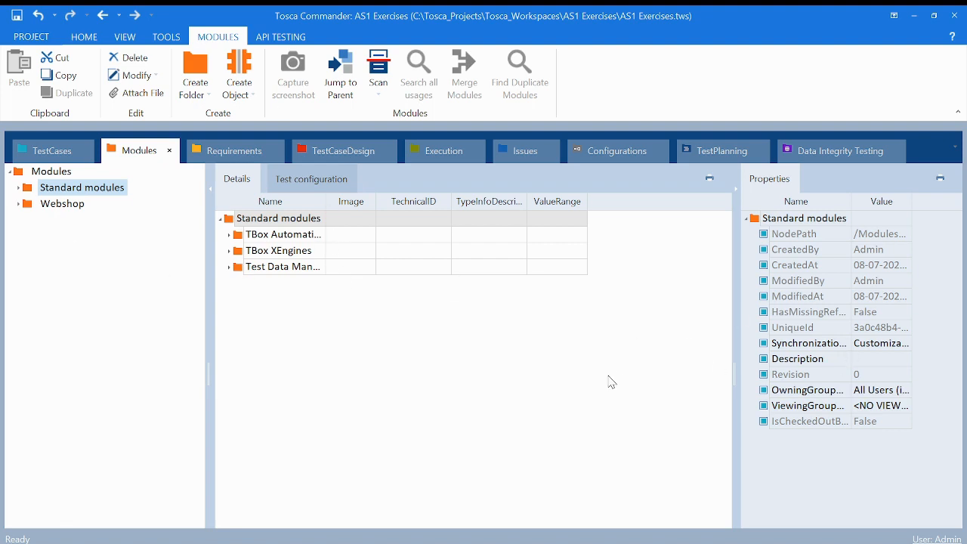
pyautogui.moveTo(469, 356)
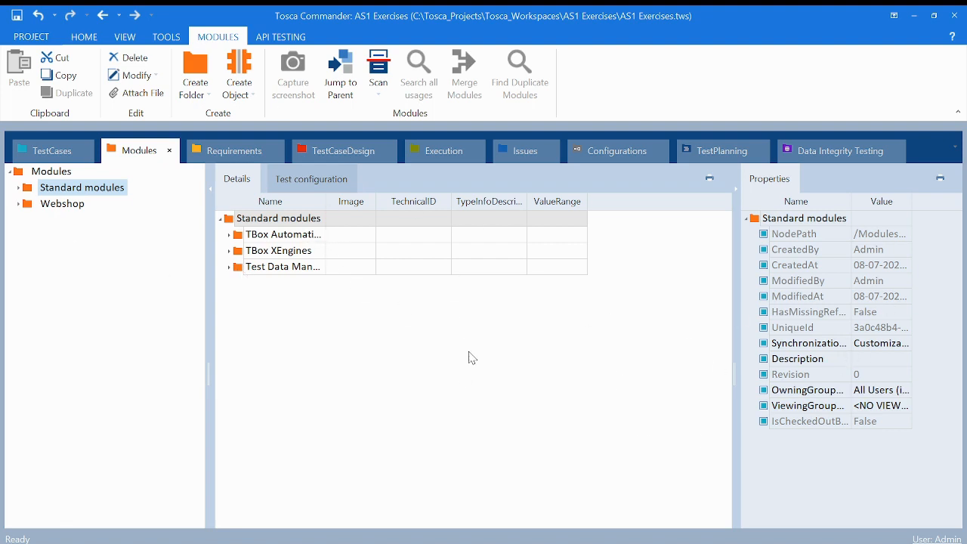
pyautogui.moveTo(371, 226)
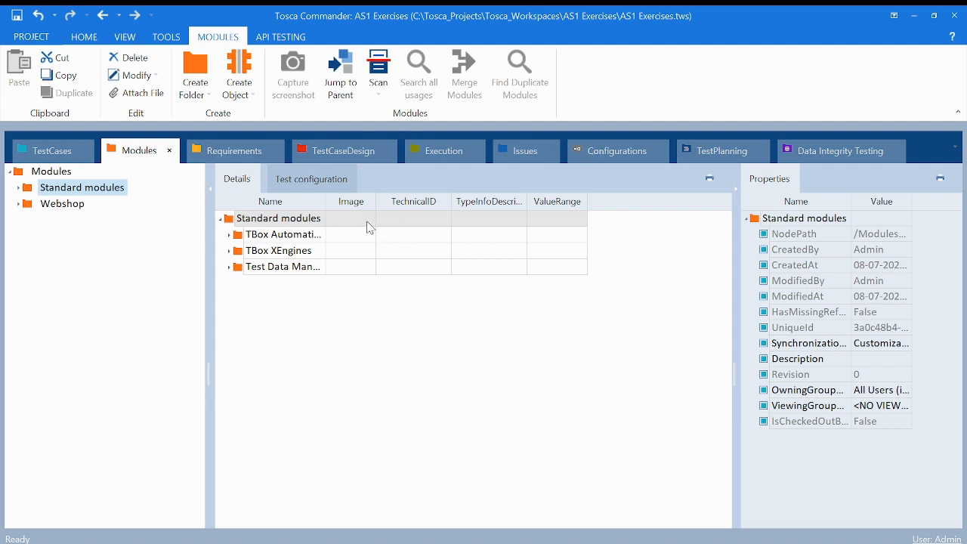
pyautogui.moveTo(790, 403)
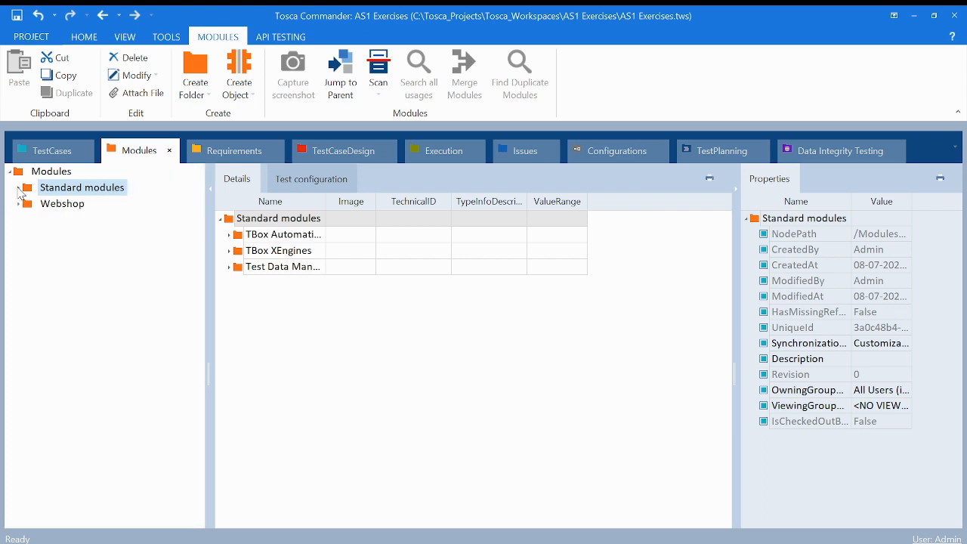
# Step: Expand Standard modules and browse its folders, including Process Operations, for the screenshot module
pyautogui.click(81, 187)
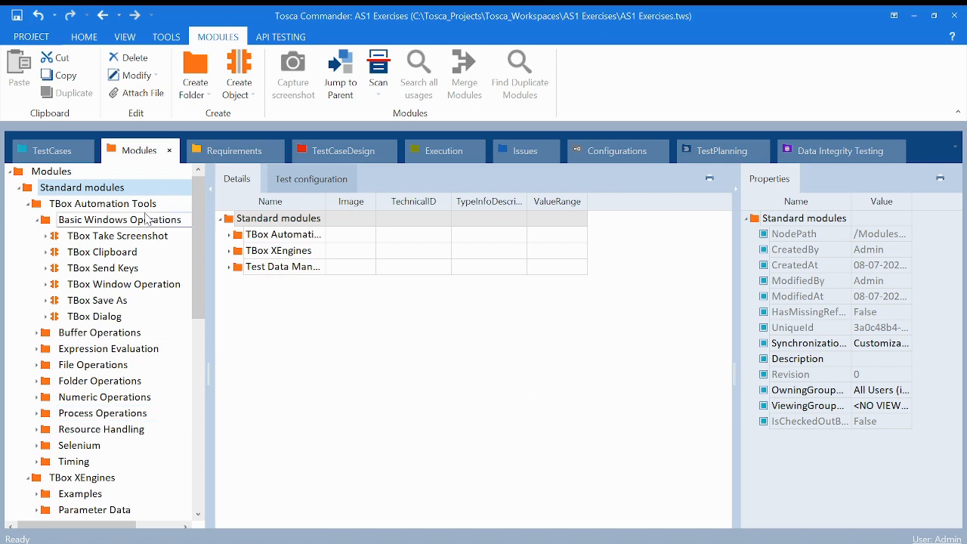
pyautogui.click(81, 186)
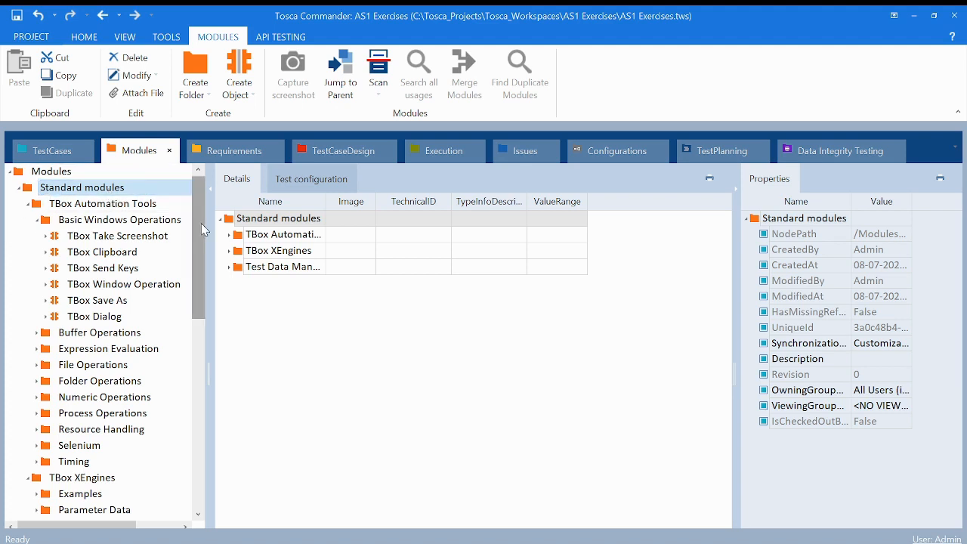
pyautogui.click(120, 219)
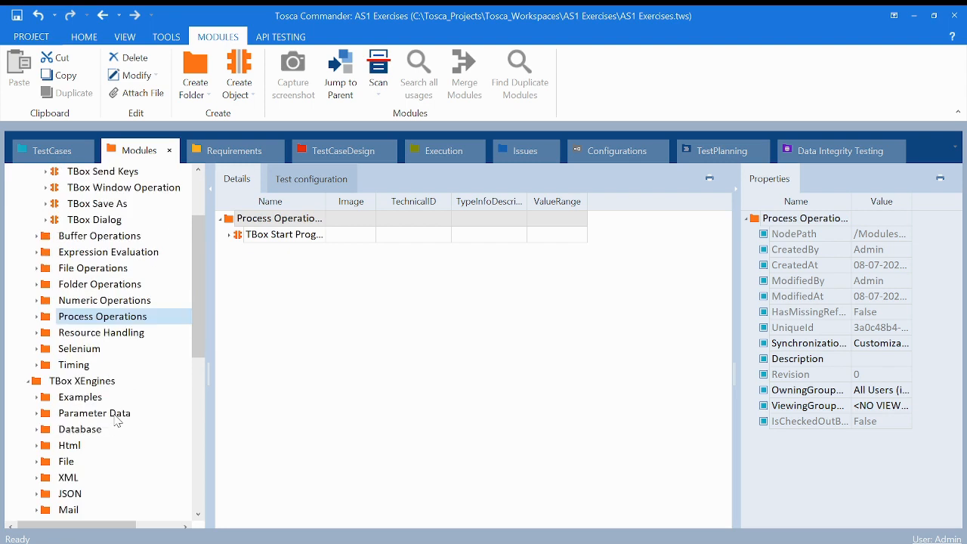
pyautogui.scroll(-3)
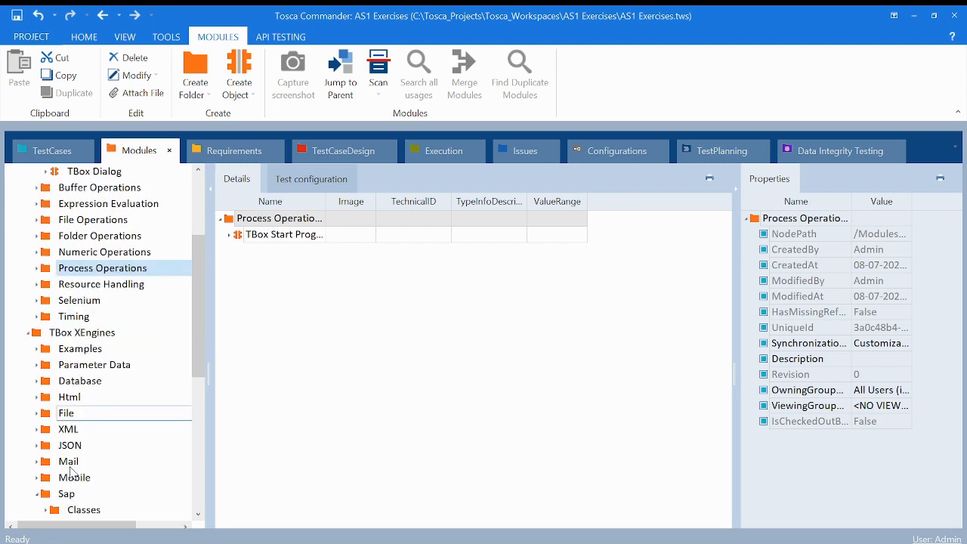
pyautogui.click(66, 494)
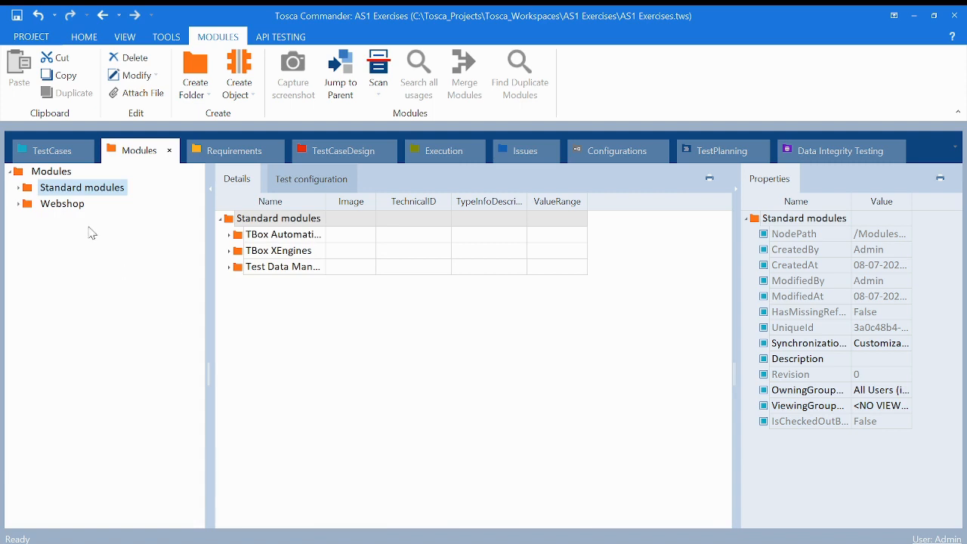
pyautogui.click(17, 188)
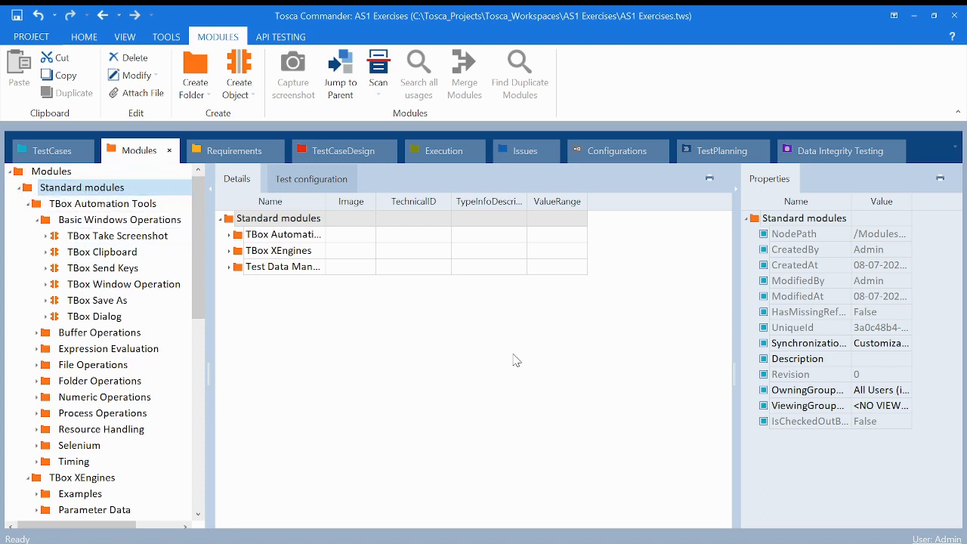
pyautogui.moveTo(244, 213)
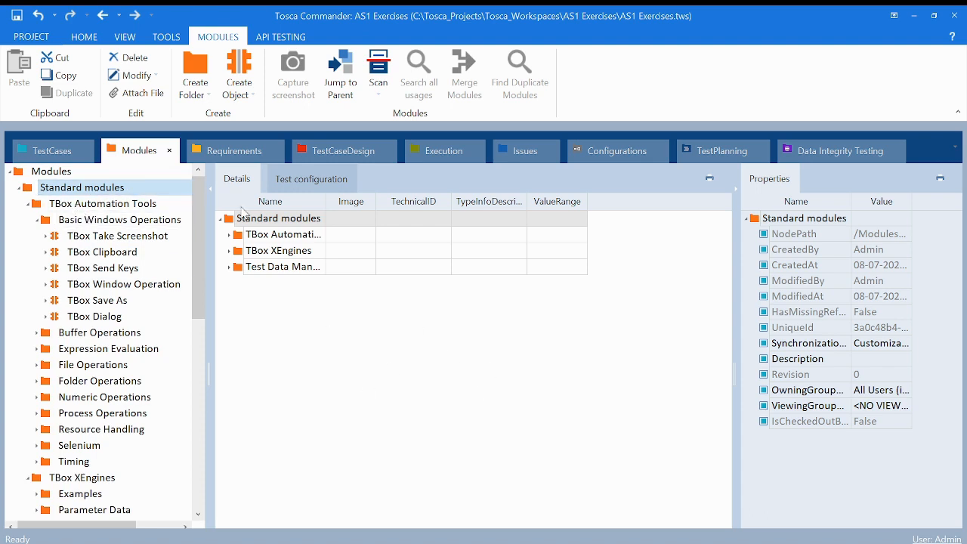
pyautogui.moveTo(378, 327)
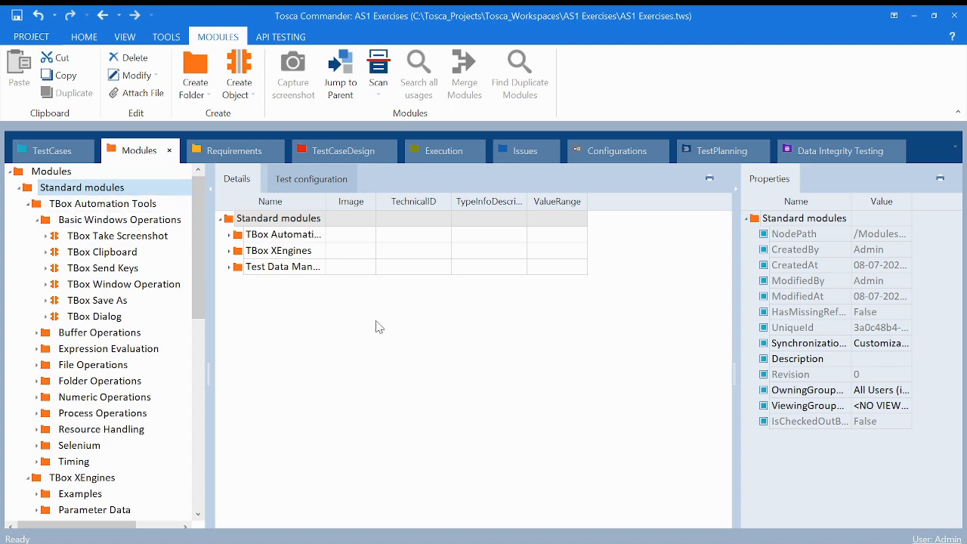
pyautogui.moveTo(490, 348)
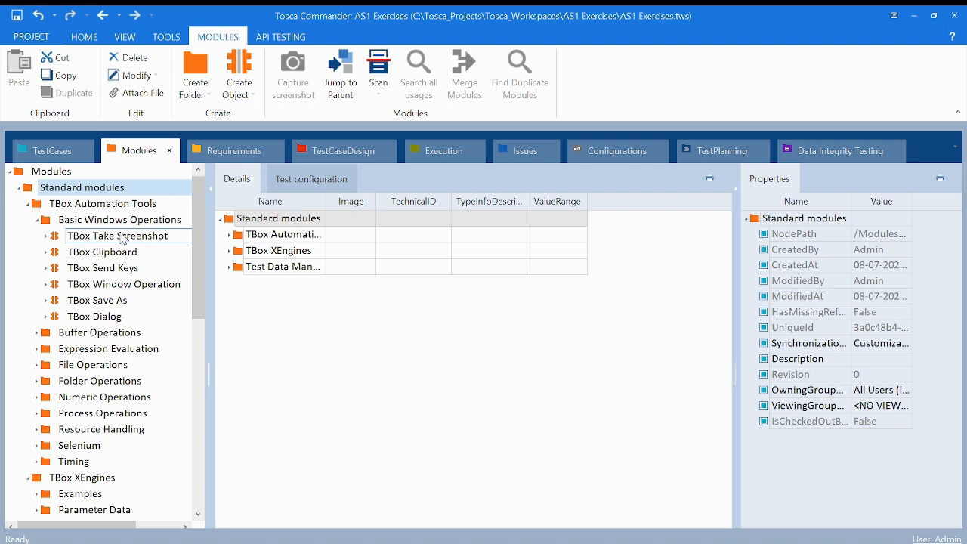
# Step: Pick the TBox Take Screenshot module and add it as a TestCase in 3 - In Work
pyautogui.click(82, 187)
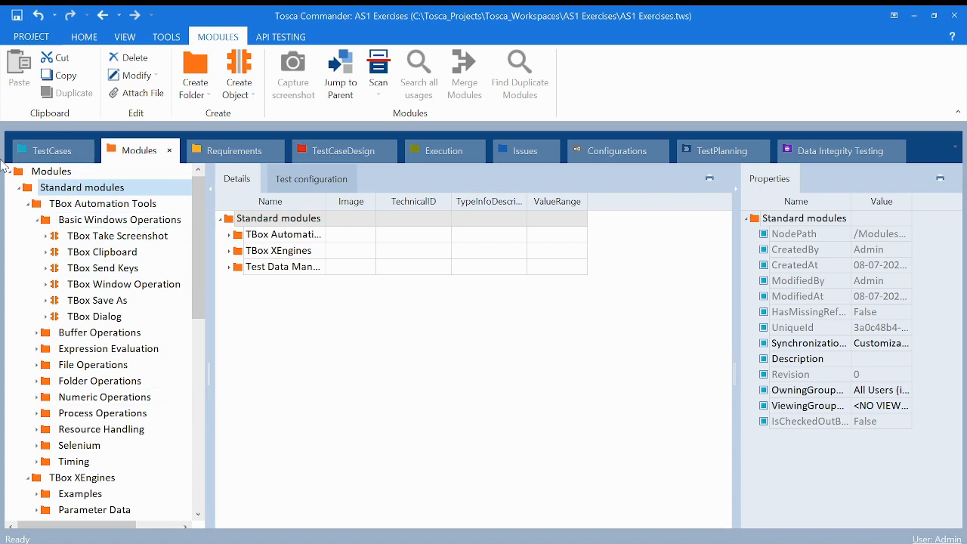
pyautogui.click(18, 186)
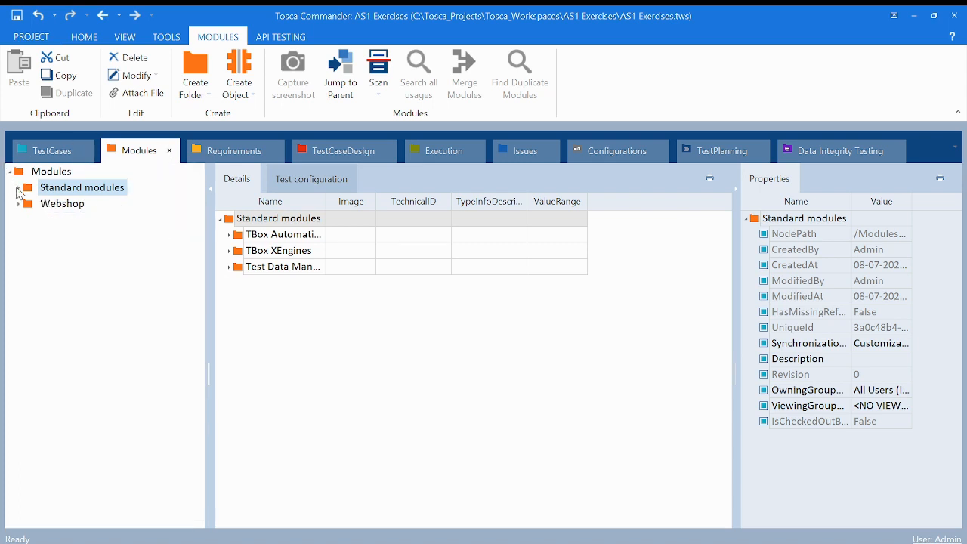
pyautogui.click(79, 380)
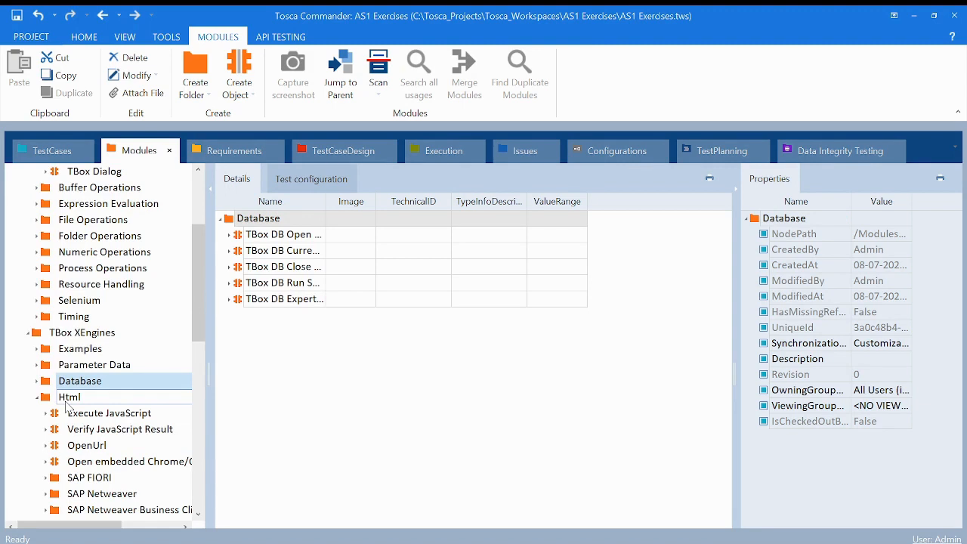
pyautogui.click(68, 381)
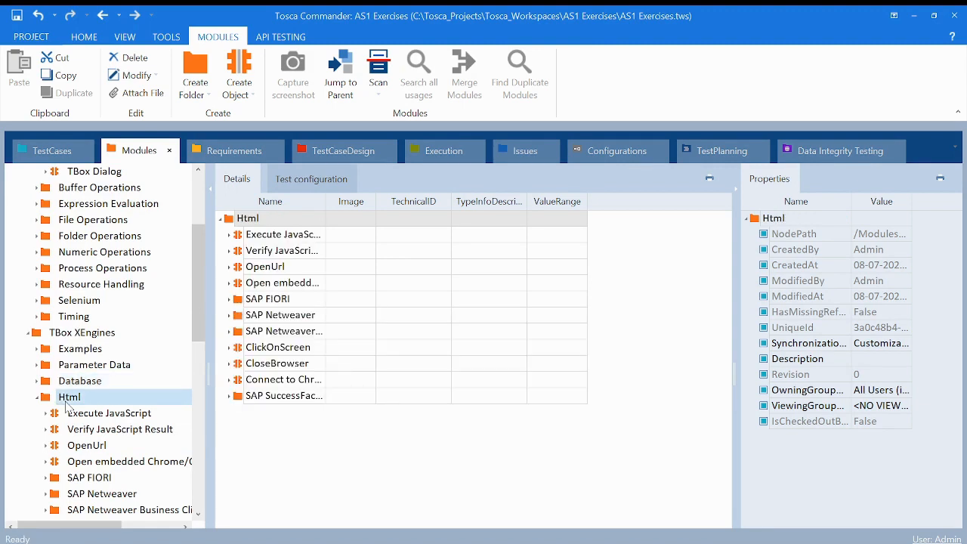
pyautogui.click(51, 150)
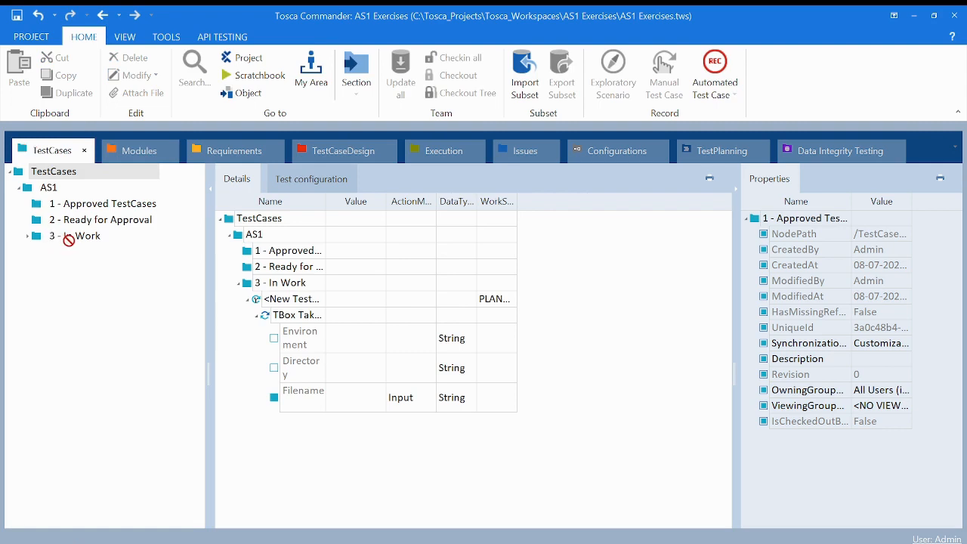
pyautogui.click(78, 235)
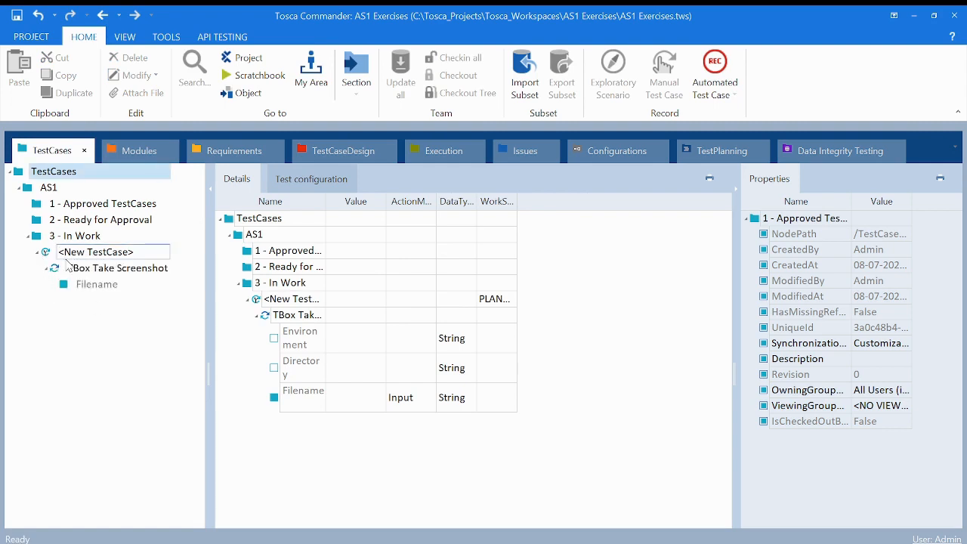
pyautogui.click(124, 267)
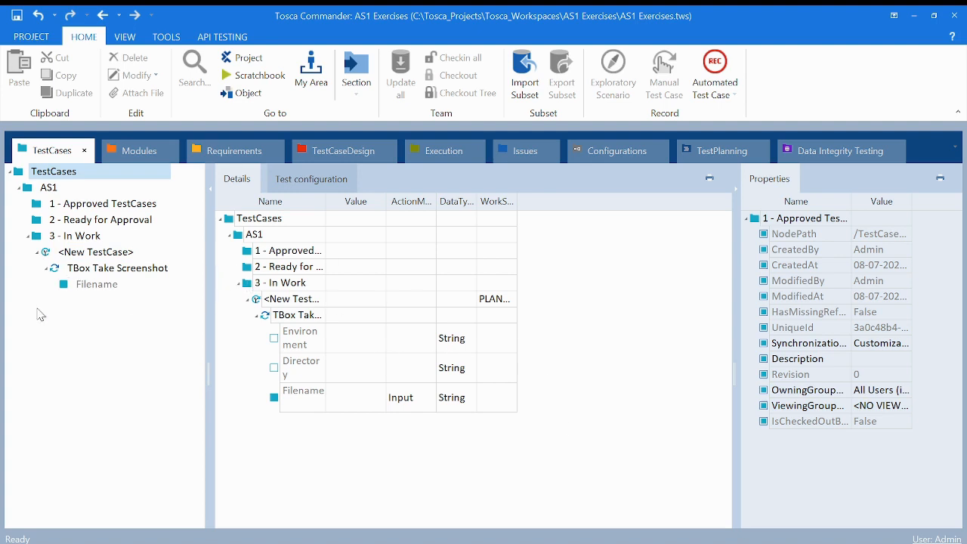
pyautogui.moveTo(129, 283)
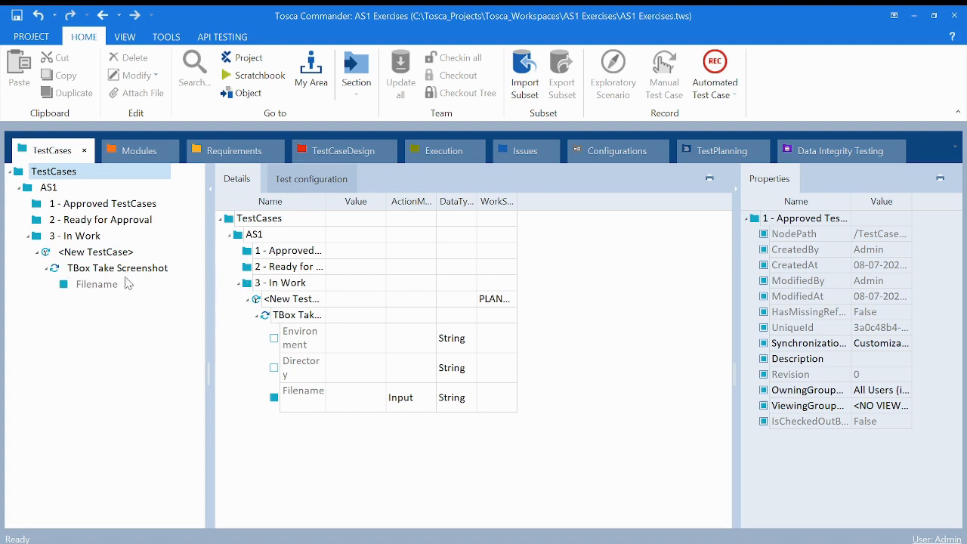
pyautogui.click(117, 268)
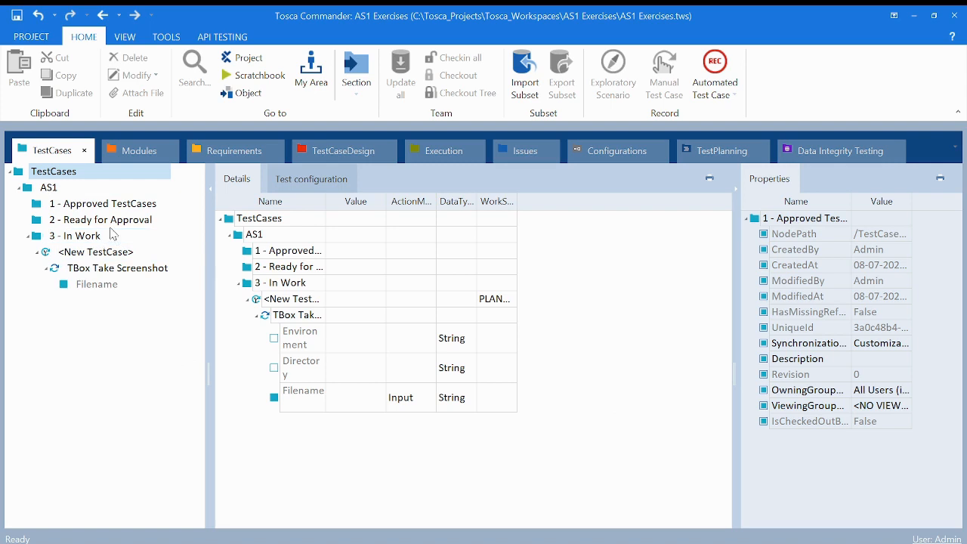
pyautogui.moveTo(561, 281)
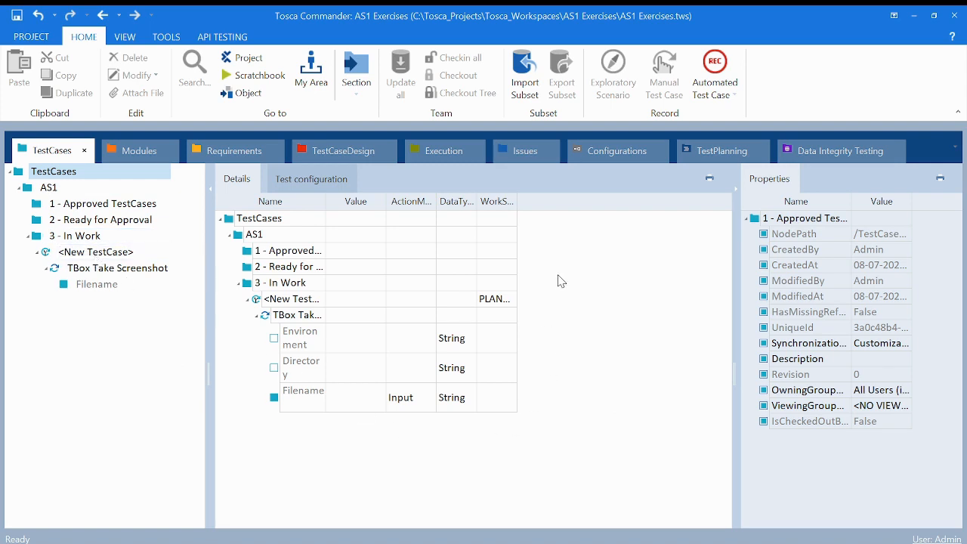
pyautogui.moveTo(547, 219)
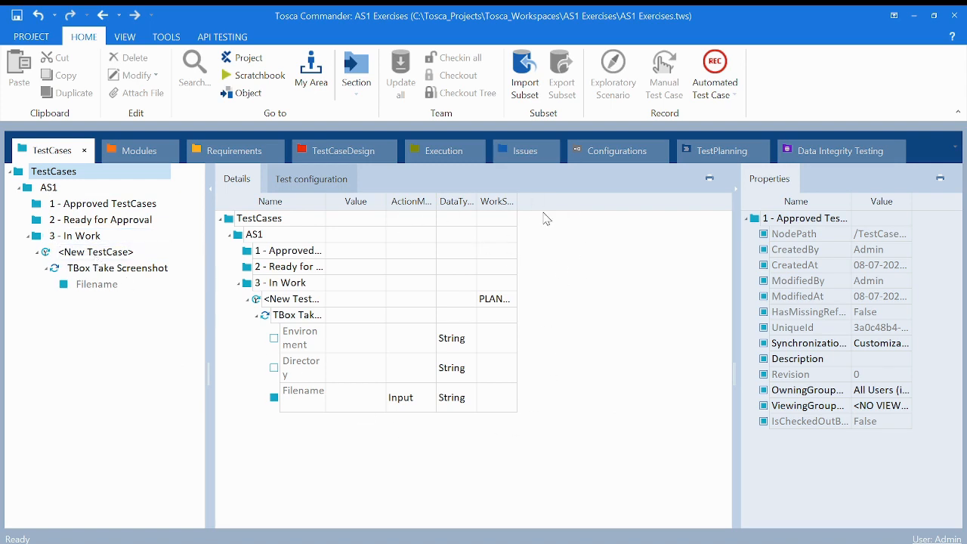
pyautogui.moveTo(592, 210)
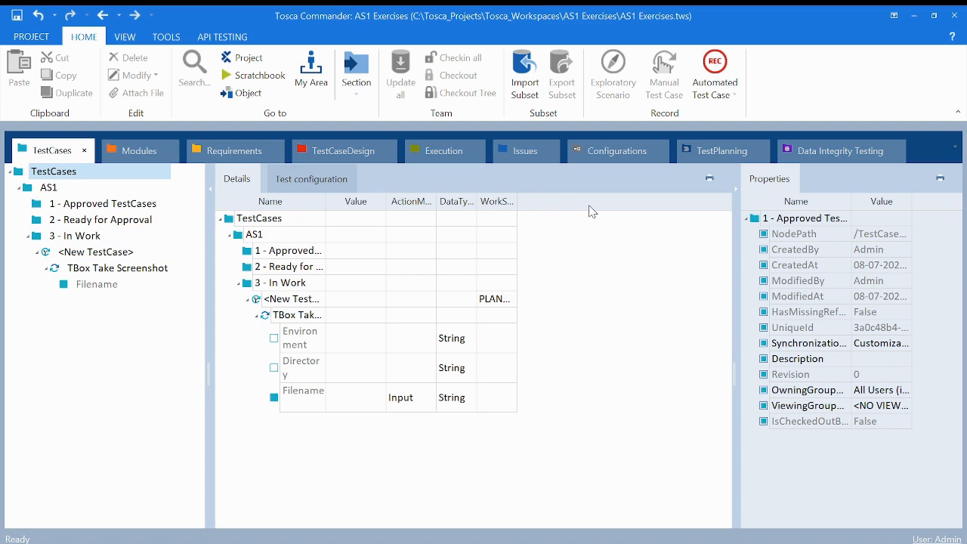
pyautogui.moveTo(537, 206)
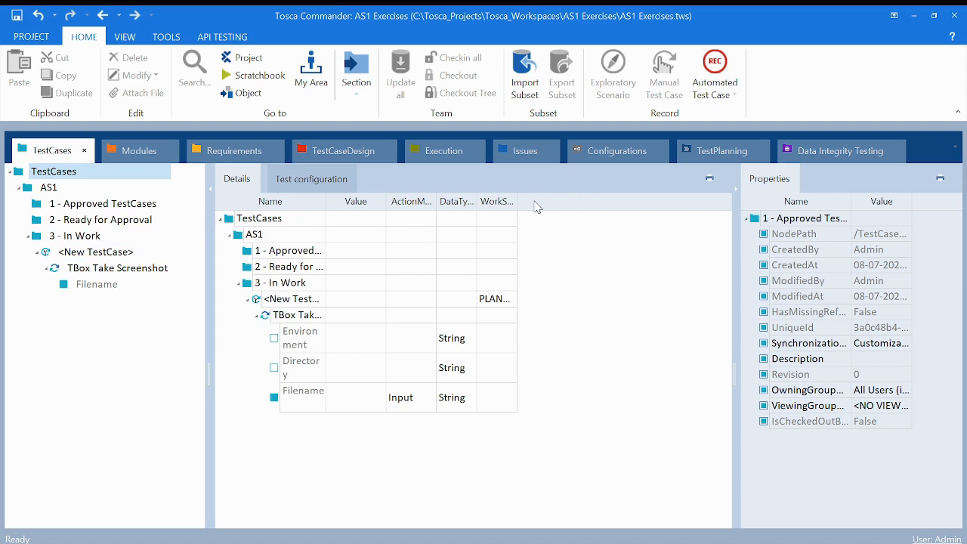
pyautogui.moveTo(583, 214)
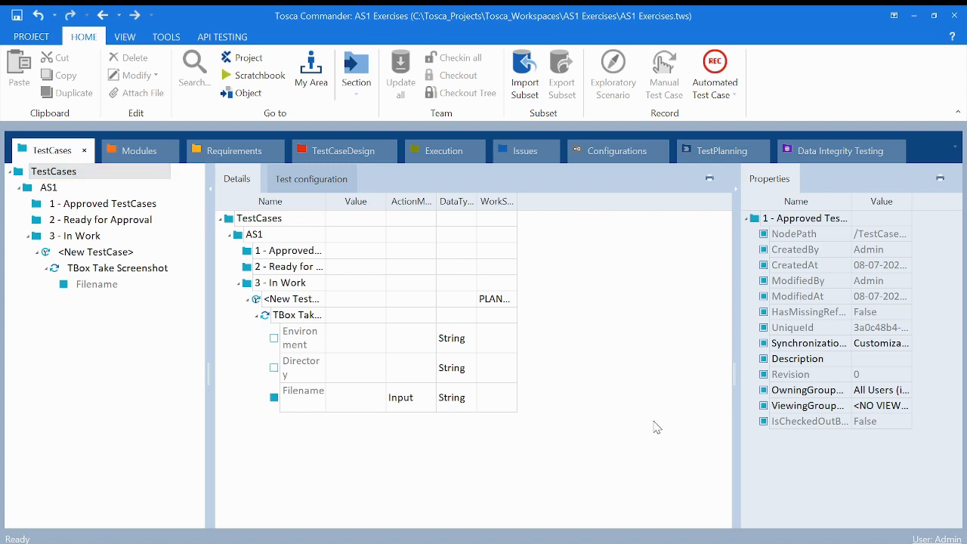
pyautogui.moveTo(645, 453)
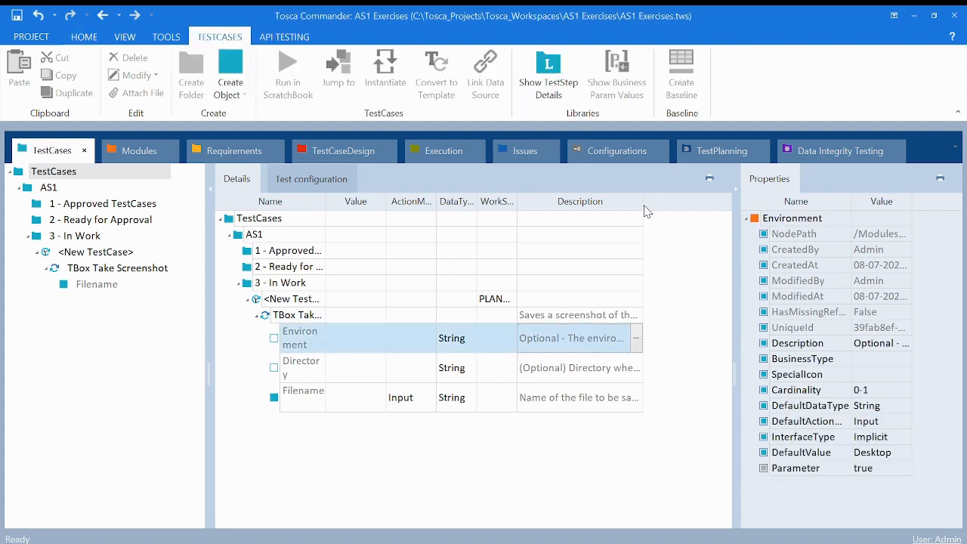
# Step: Show the Description column in the details grid for the screenshot step's Environment, Directory and Filename parameters
pyautogui.click(83, 36)
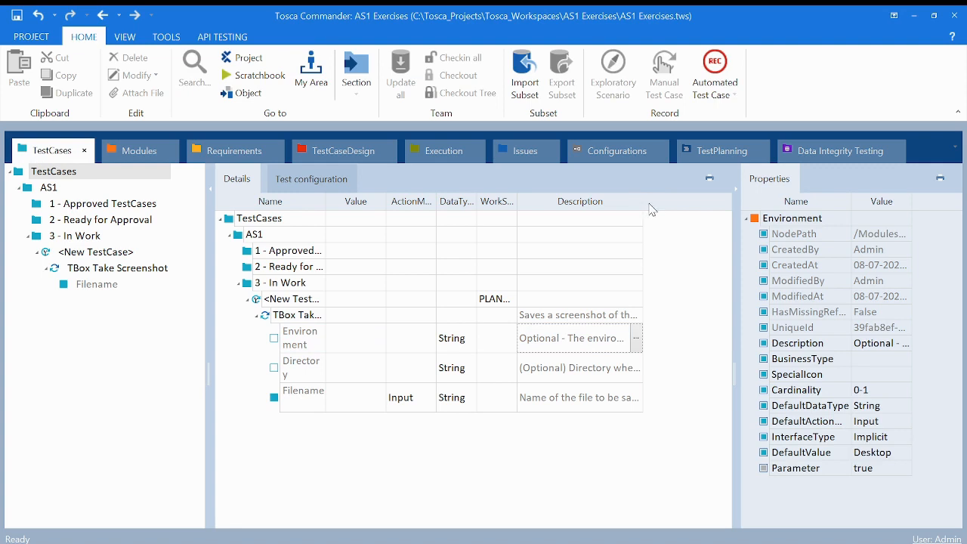
pyautogui.moveTo(648, 207)
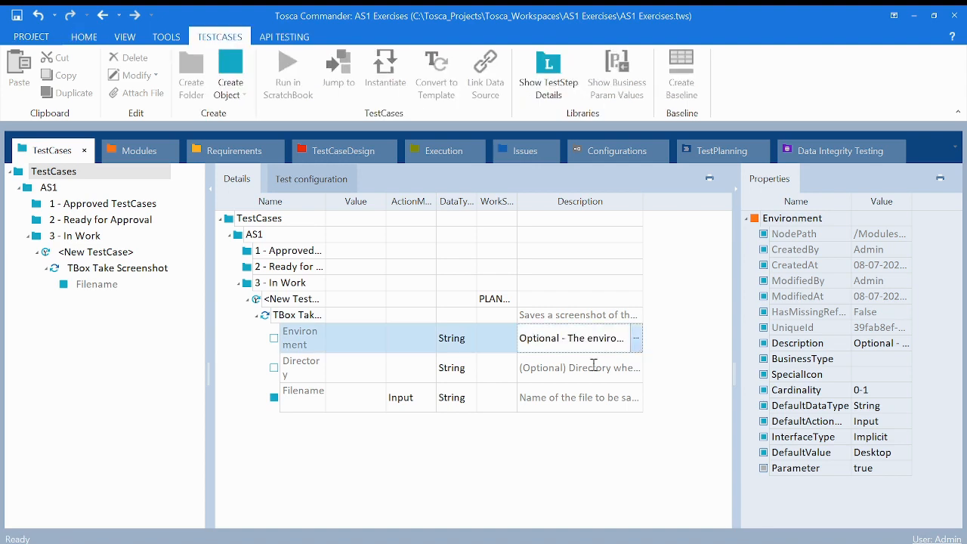
pyautogui.moveTo(570, 384)
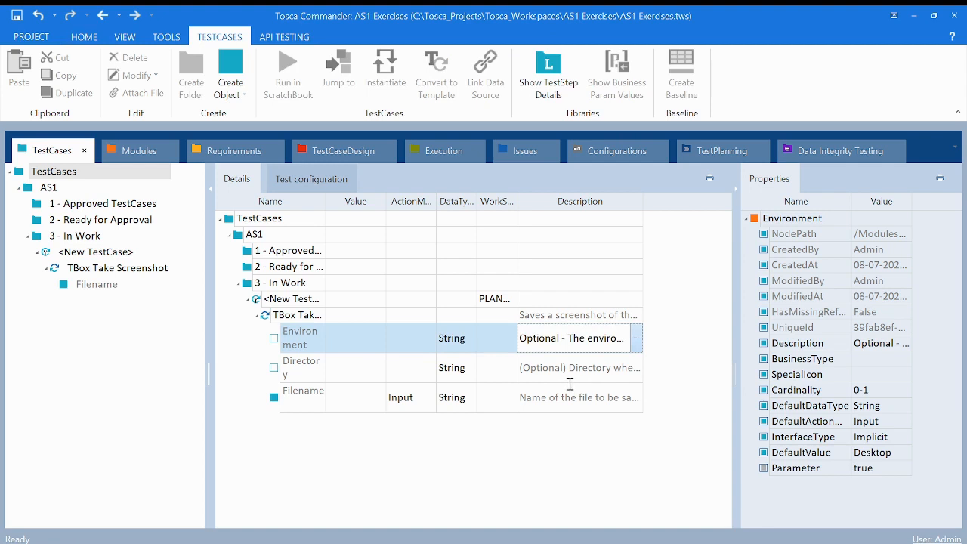
pyautogui.click(83, 36)
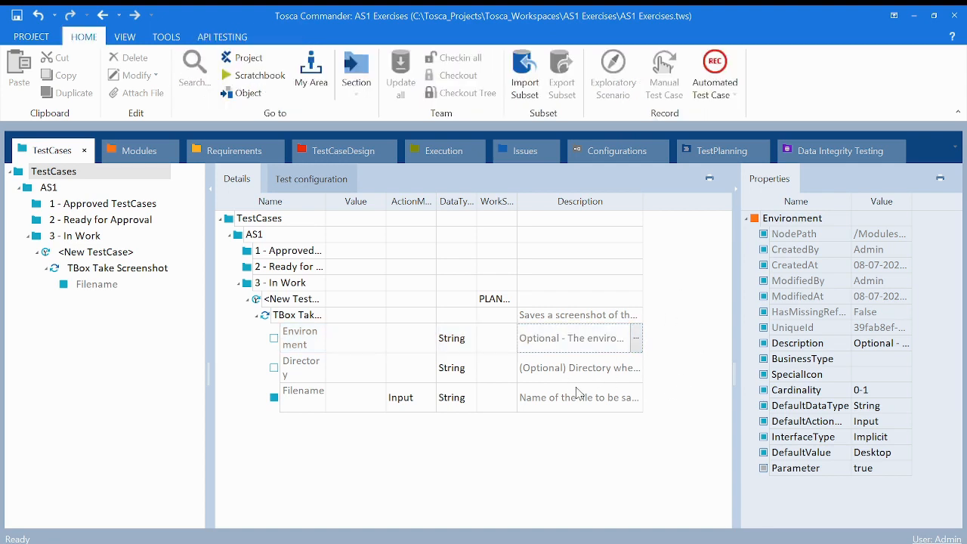
pyautogui.click(303, 397)
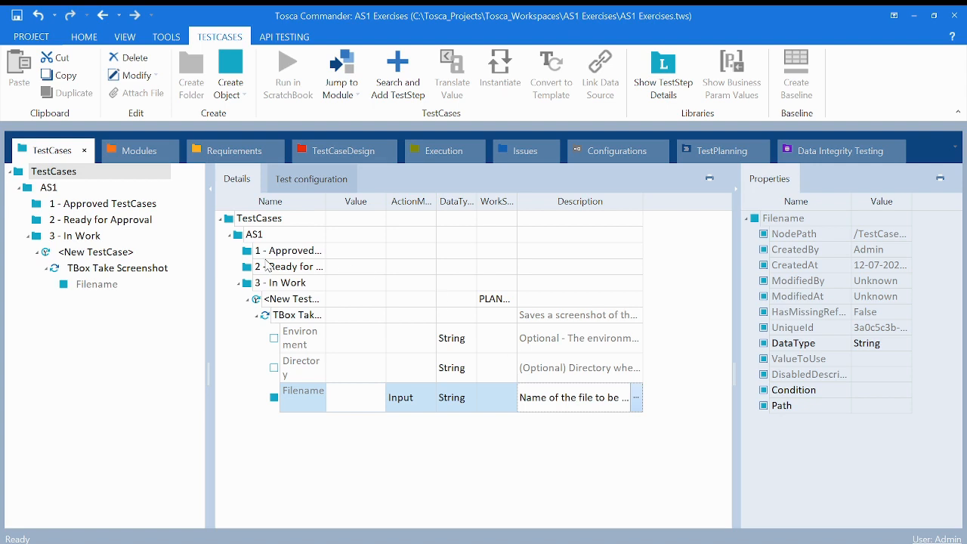
pyautogui.moveTo(600, 388)
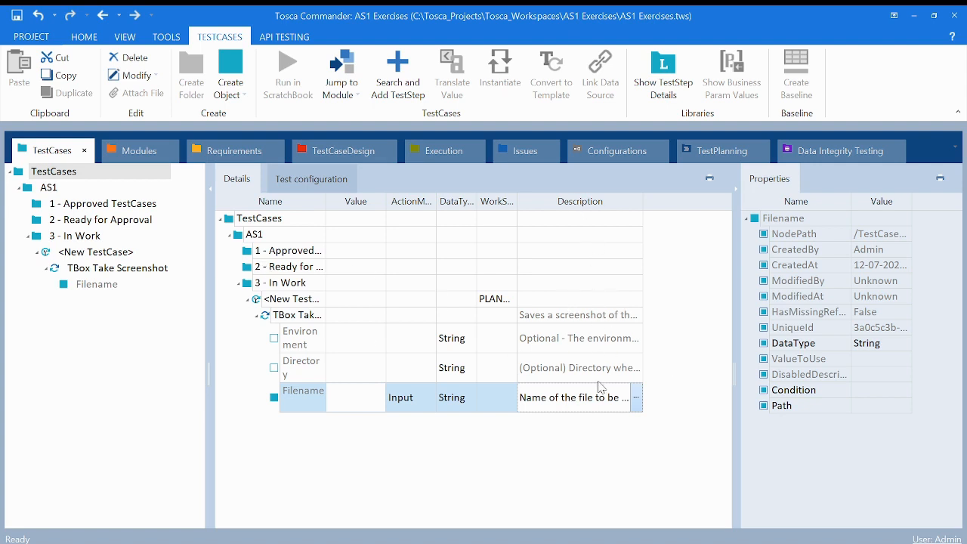
pyautogui.moveTo(597, 479)
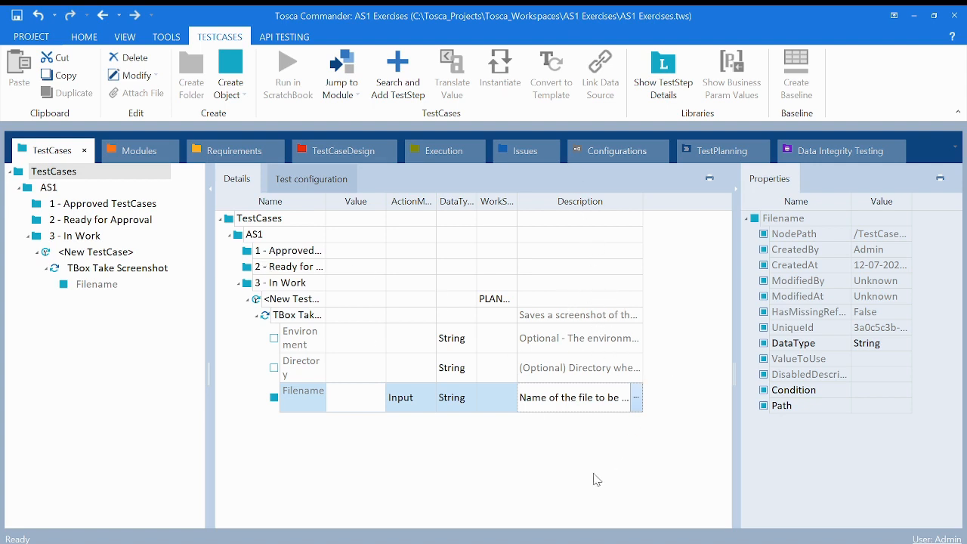
pyautogui.moveTo(545, 251)
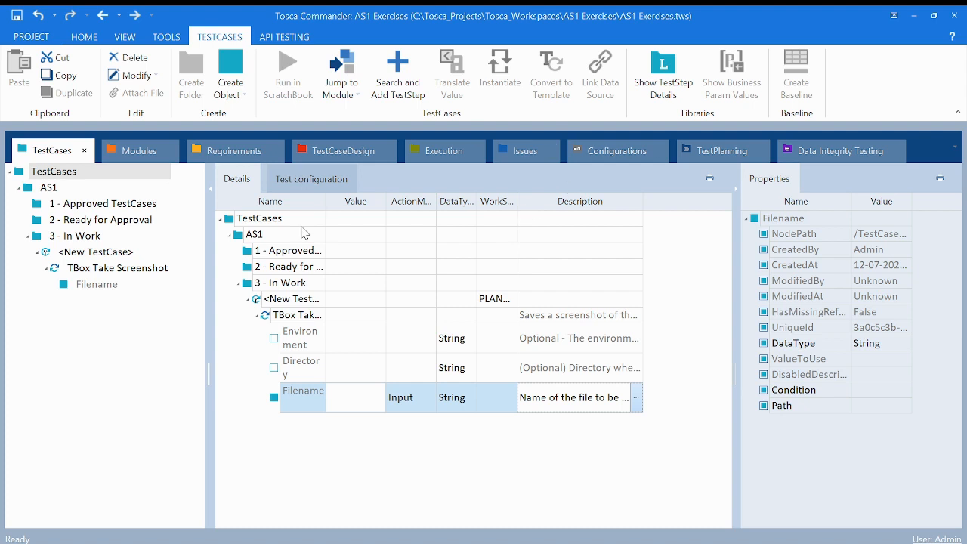
pyautogui.moveTo(303, 219)
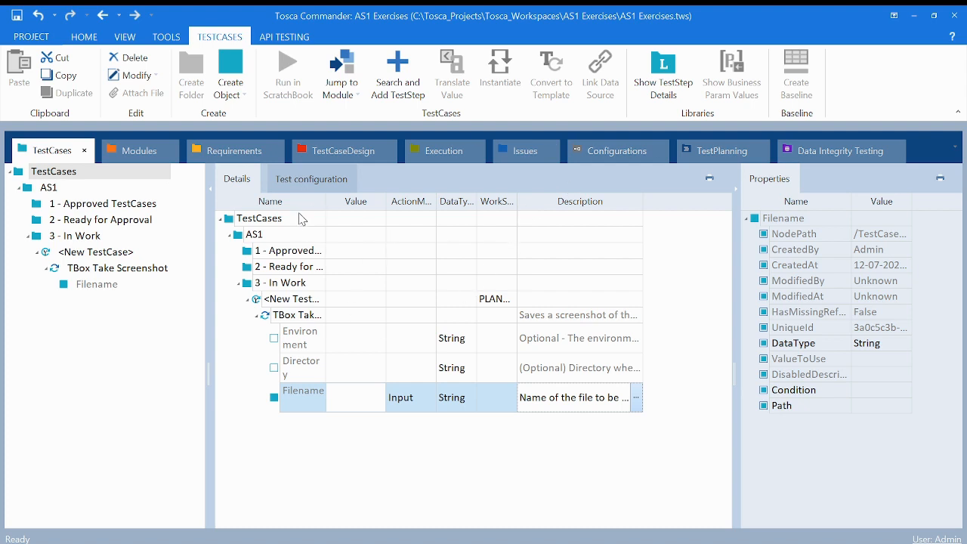
pyautogui.moveTo(471, 392)
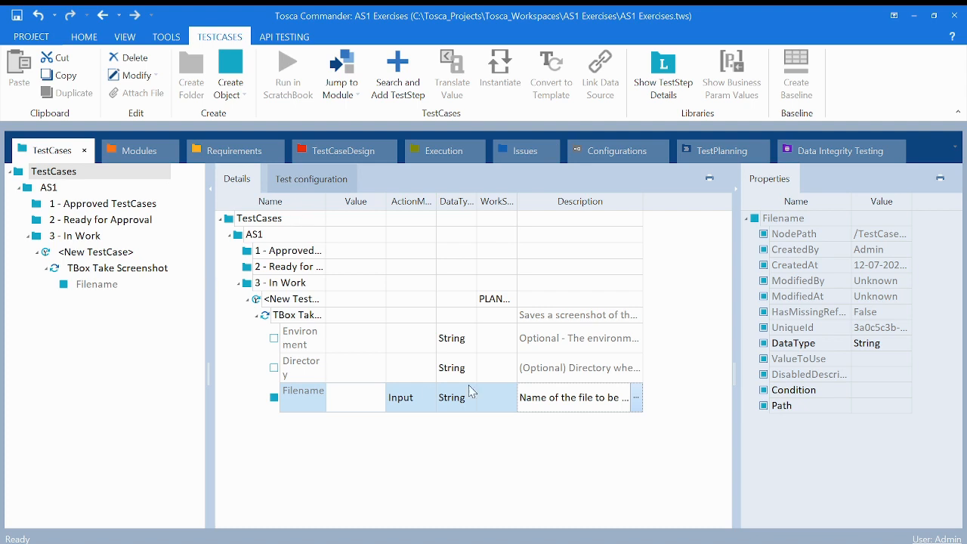
pyautogui.moveTo(519, 299)
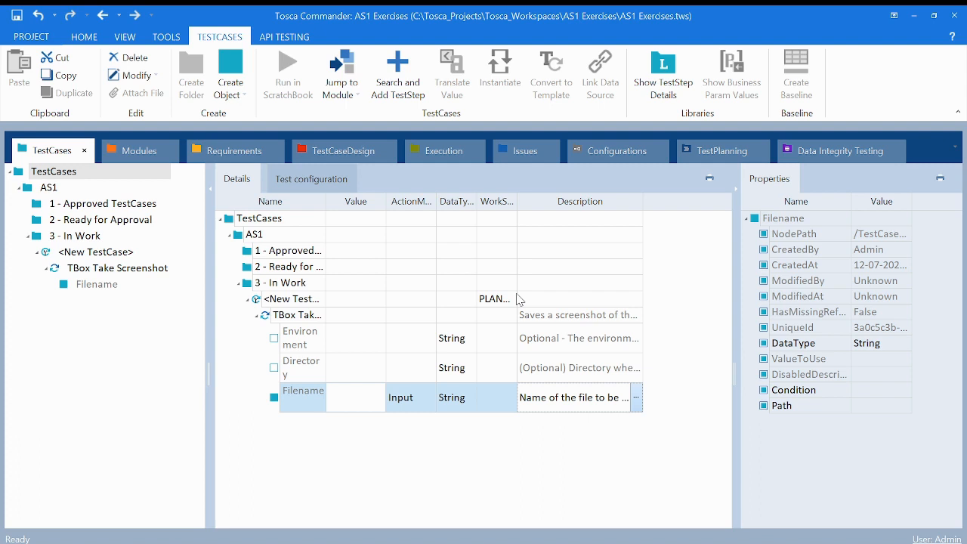
pyautogui.moveTo(237, 400)
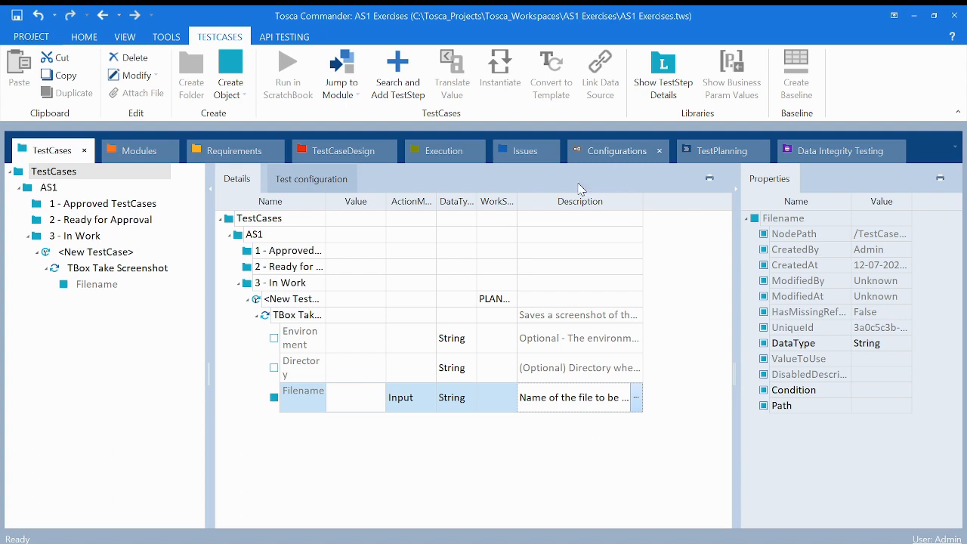
pyautogui.moveTo(638, 531)
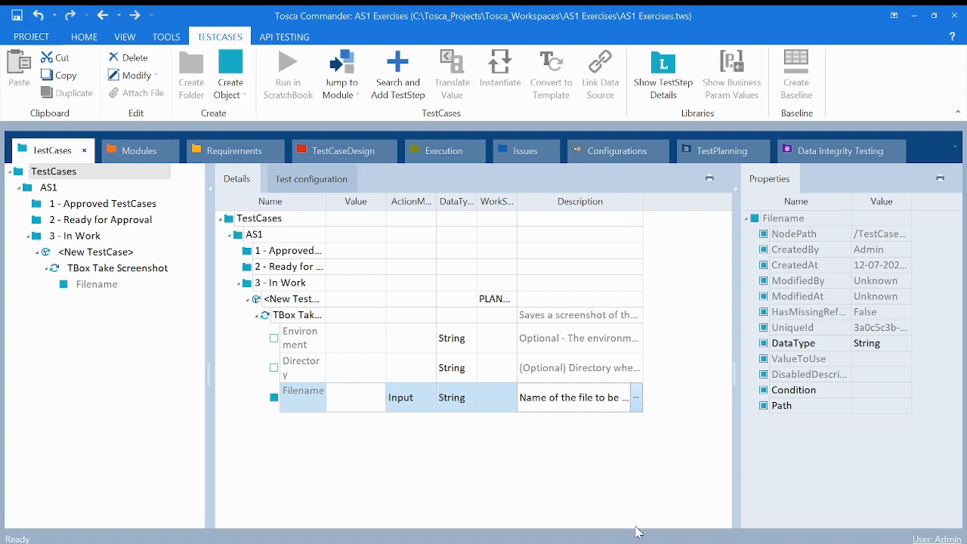